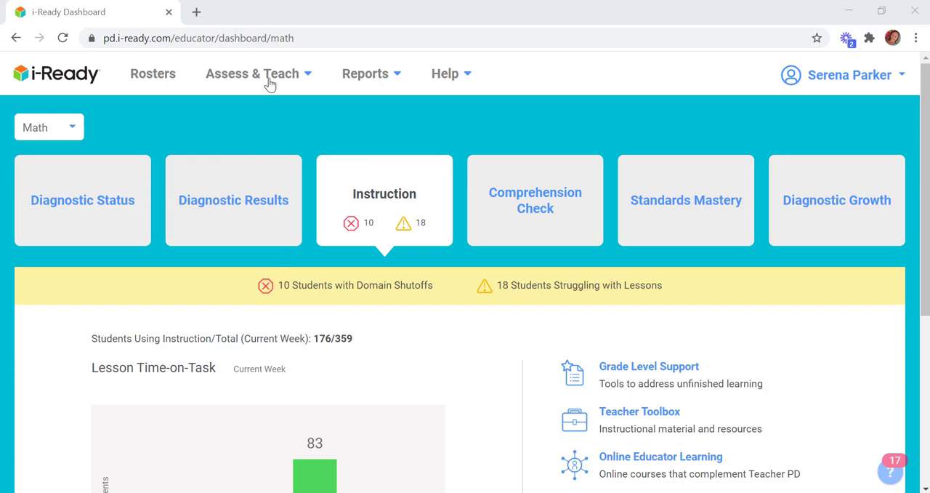
Go to Assess & Teach, then Instruction, then Math Personalized Instruction.
{"action": "left_click", "coordinate": [258, 73]}
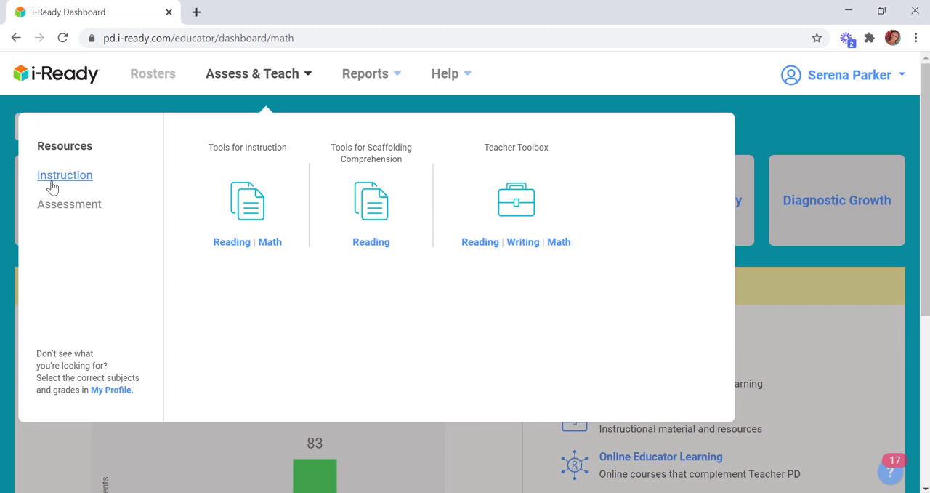
{"action": "left_click", "coordinate": [65, 174]}
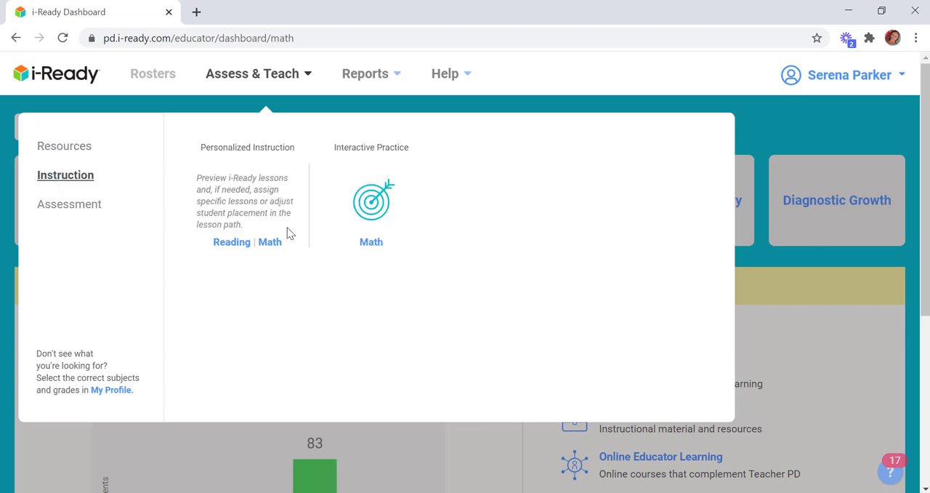
{"action": "left_click", "coordinate": [270, 242]}
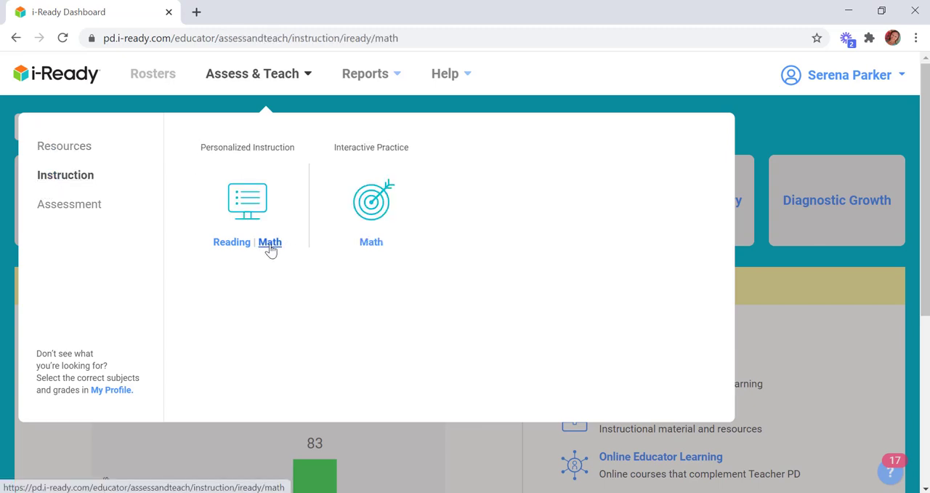
{"action": "left_click", "coordinate": [270, 243]}
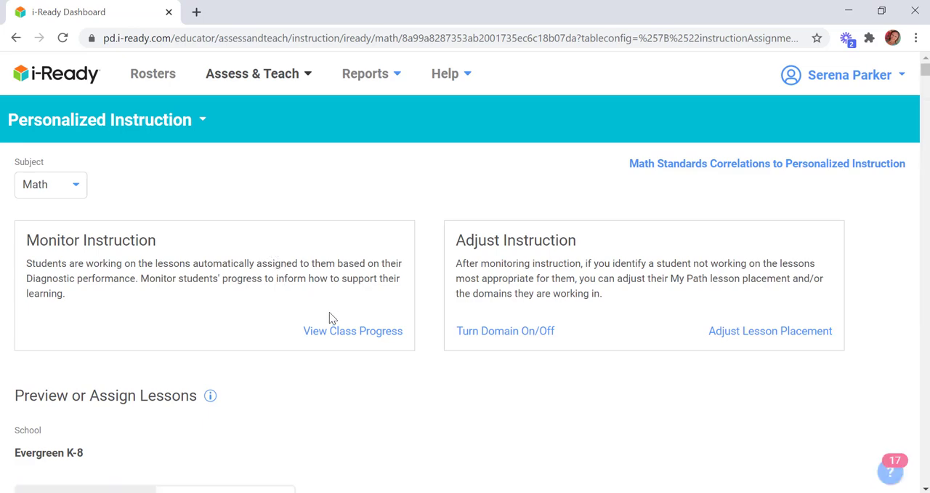
From View Class Progress, open one student's individual math instruction summary.
{"action": "left_click", "coordinate": [353, 330]}
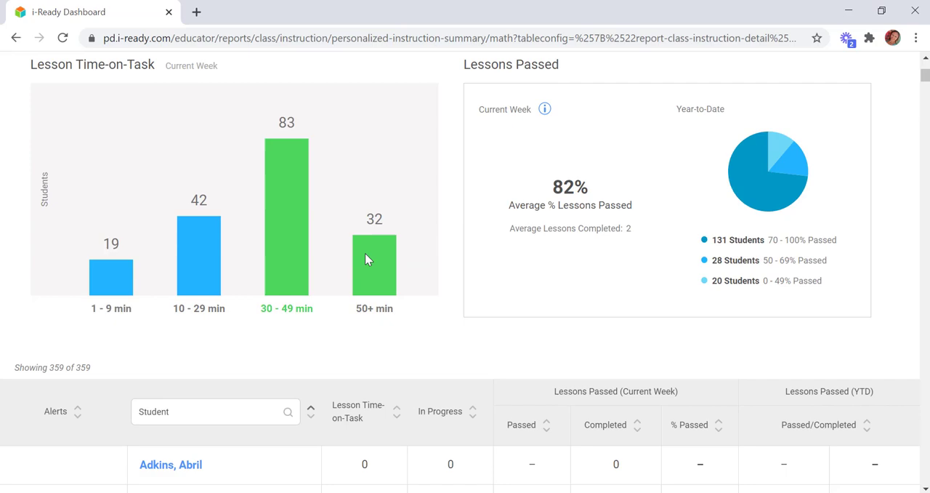
{"action": "scroll", "scroll_direction": "down", "scroll_amount": 3}
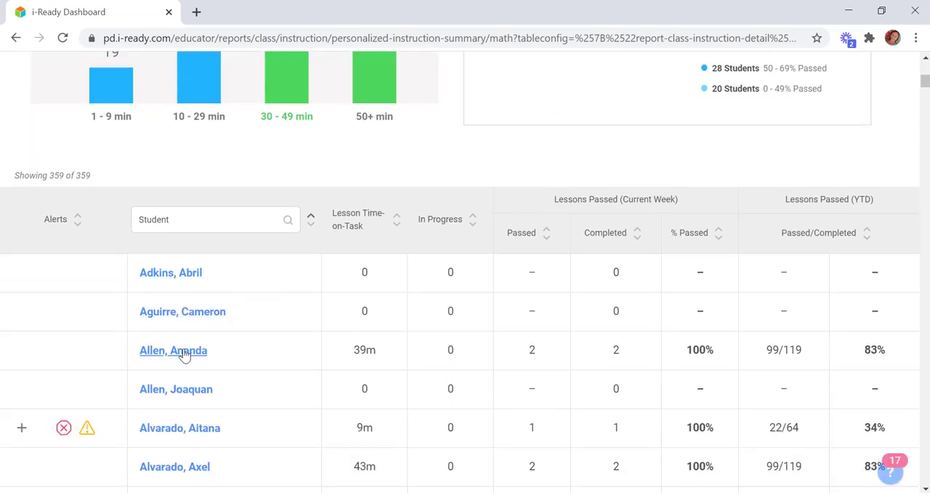
{"action": "left_click", "coordinate": [173, 351]}
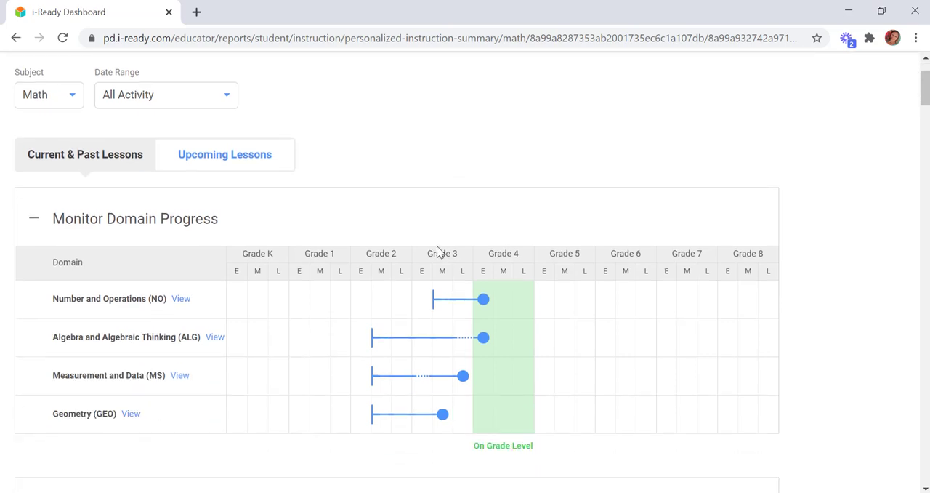
{"action": "mouse_move", "coordinate": [181, 299]}
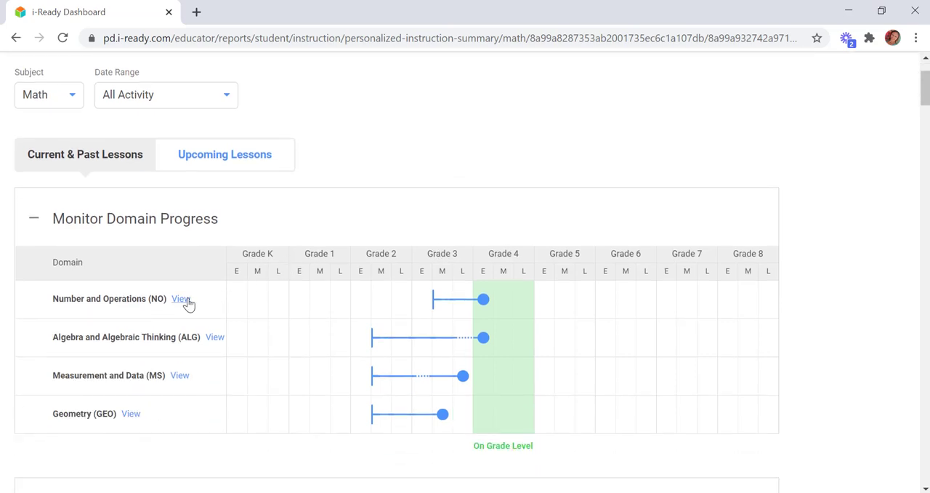
Pin the Number and Operations path to start at Practice: Multiply by One-Digit Numbers.
{"action": "left_click", "coordinate": [180, 299]}
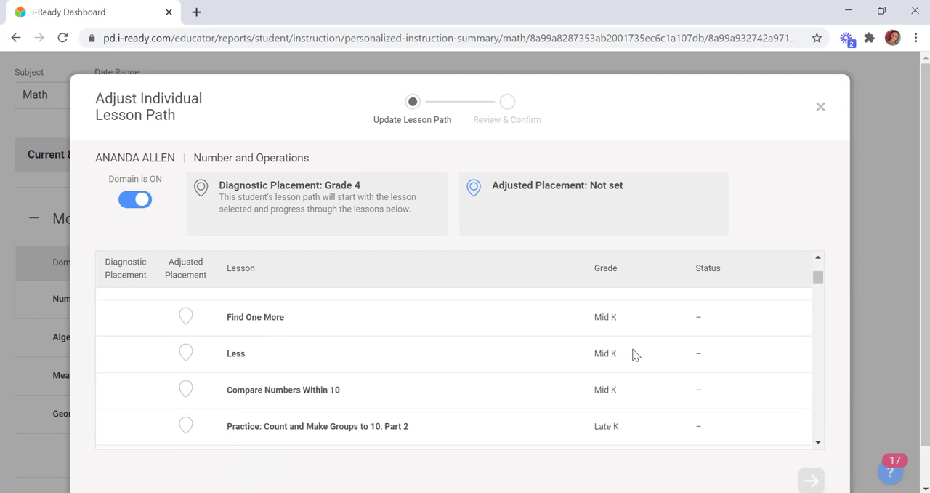
{"action": "scroll", "scroll_direction": "down", "scroll_amount": 3}
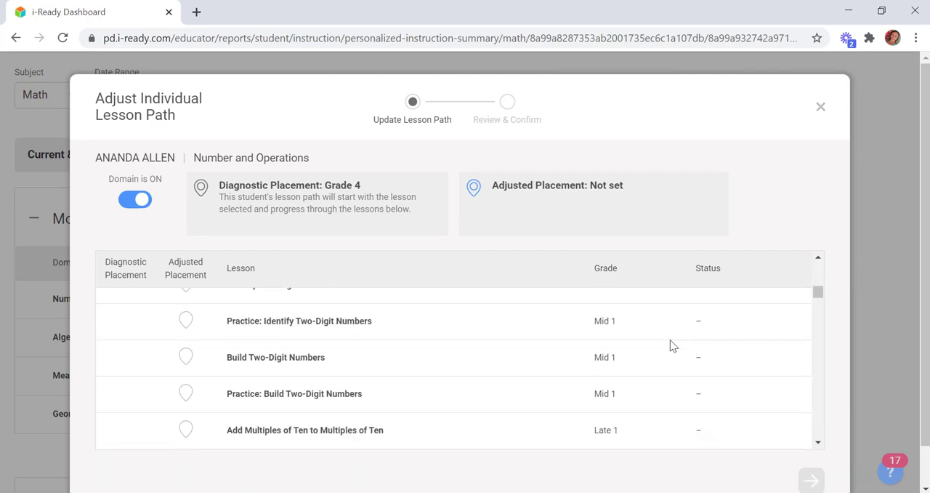
{"action": "scroll", "scroll_direction": "down", "scroll_amount": 3}
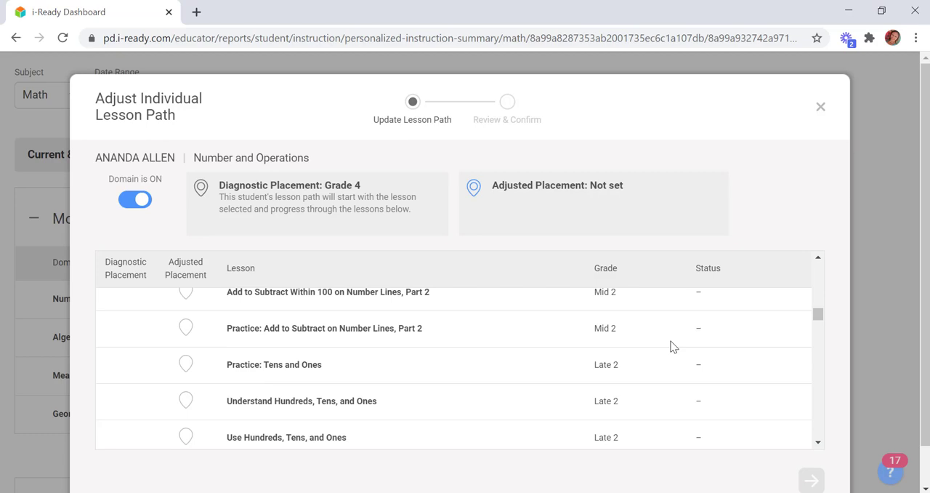
{"action": "scroll", "scroll_direction": "down", "scroll_amount": 3}
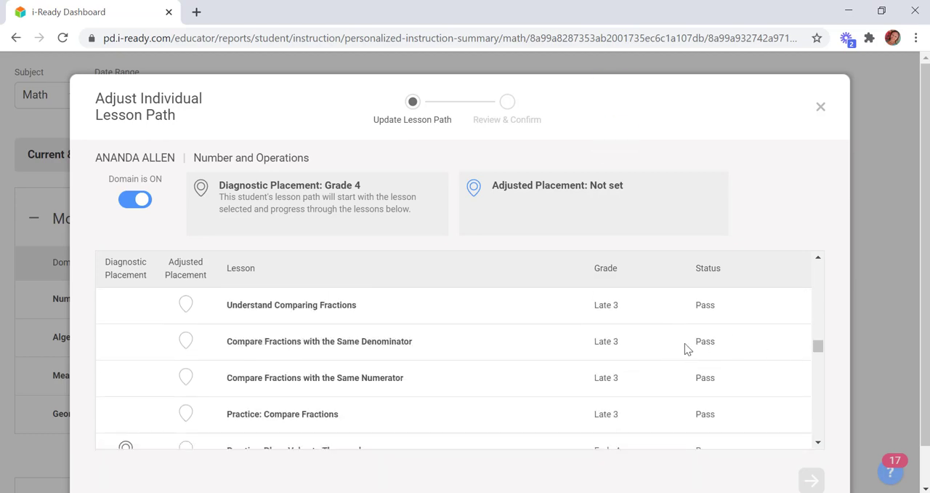
{"action": "scroll", "scroll_direction": "down", "scroll_amount": 3}
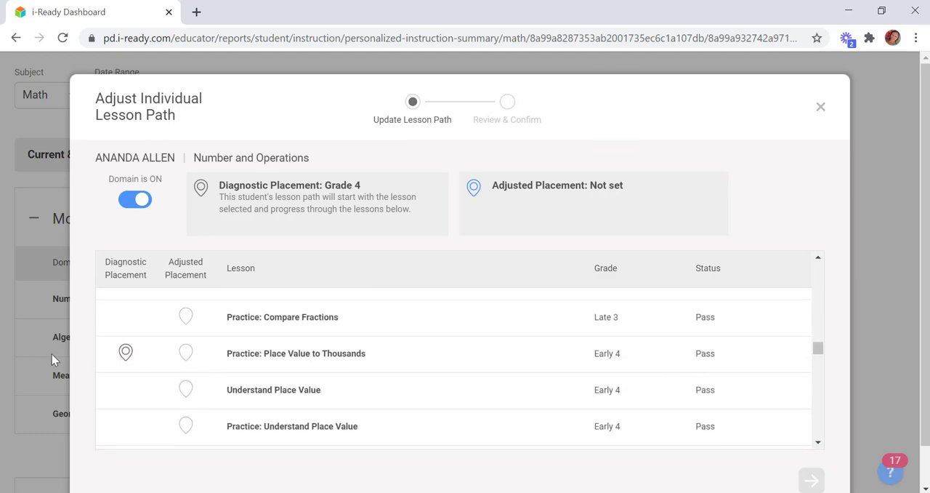
{"action": "mouse_move", "coordinate": [144, 356]}
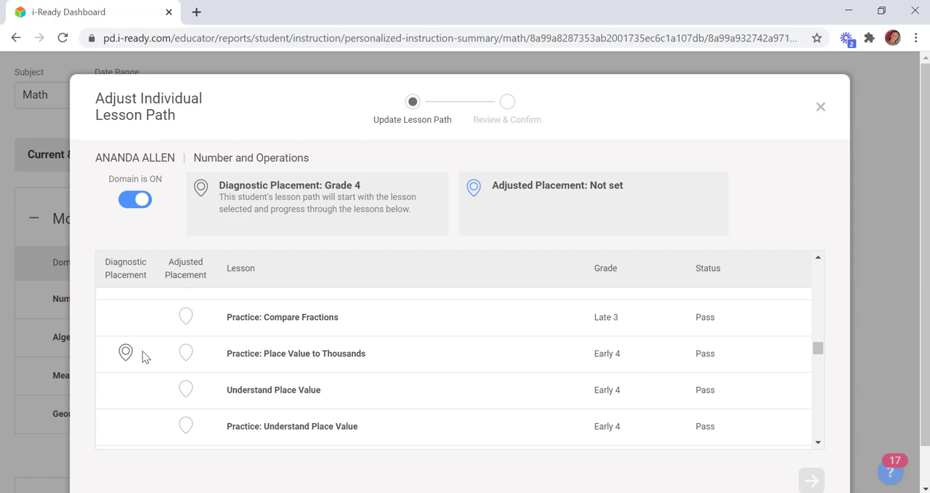
{"action": "mouse_move", "coordinate": [321, 346]}
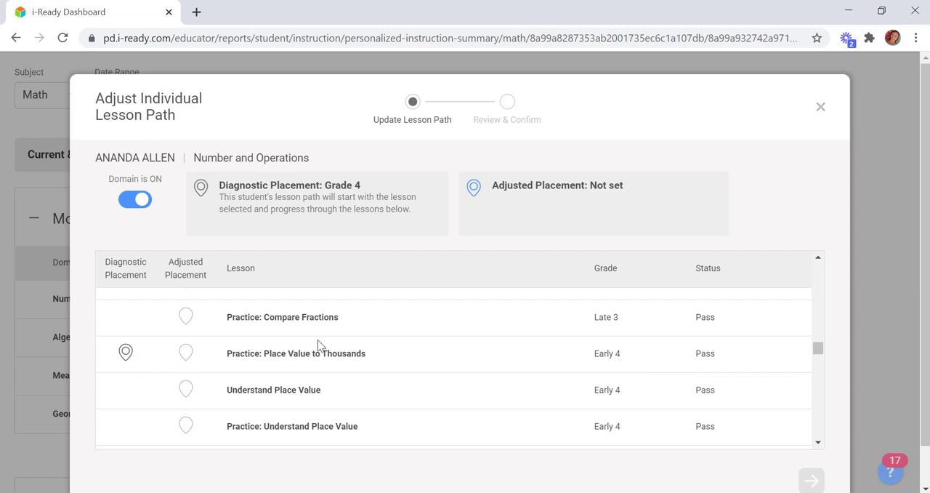
{"action": "scroll", "scroll_direction": "down", "scroll_amount": 3}
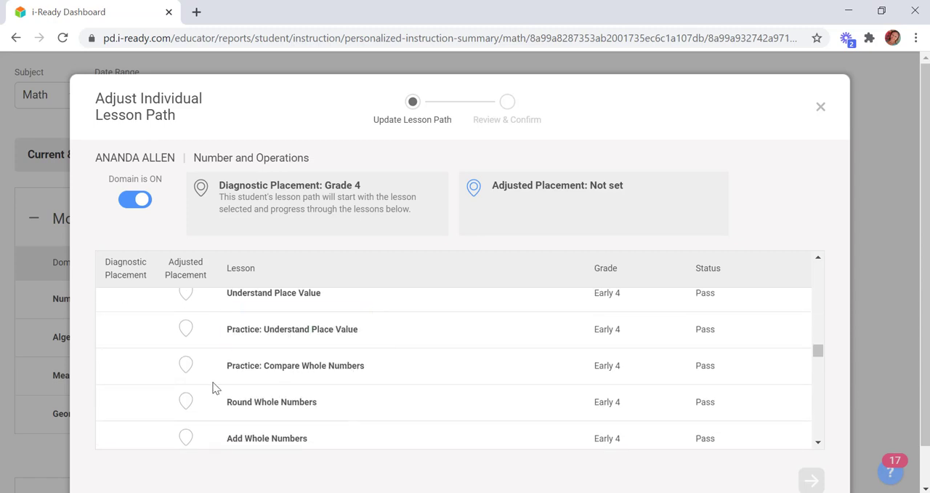
{"action": "mouse_move", "coordinate": [404, 389]}
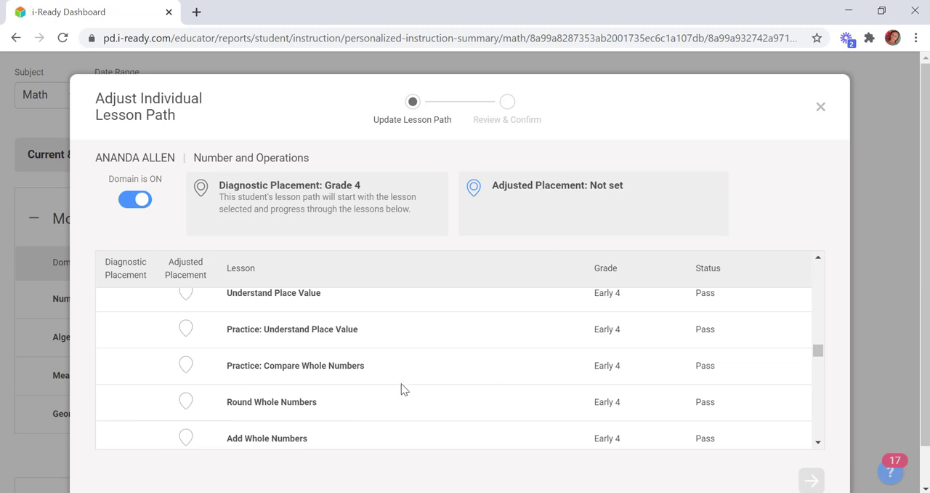
{"action": "scroll", "scroll_direction": "down", "scroll_amount": 3}
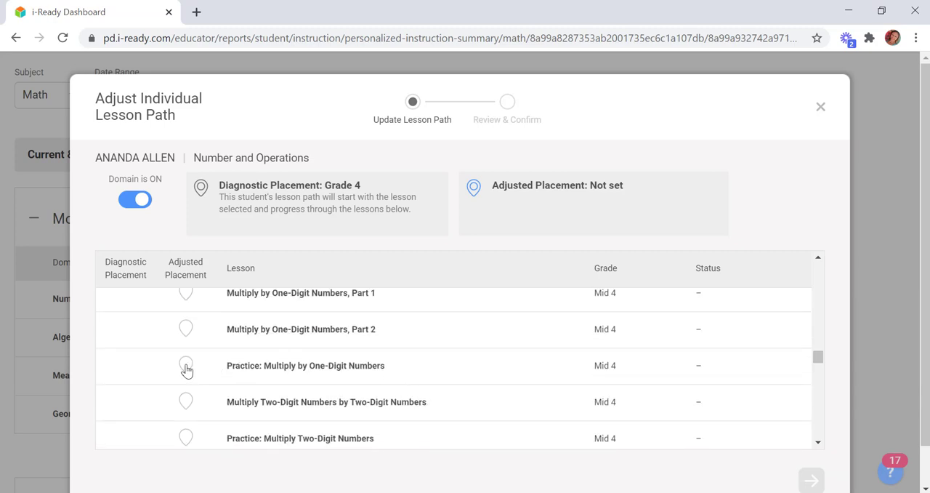
{"action": "left_click", "coordinate": [186, 365]}
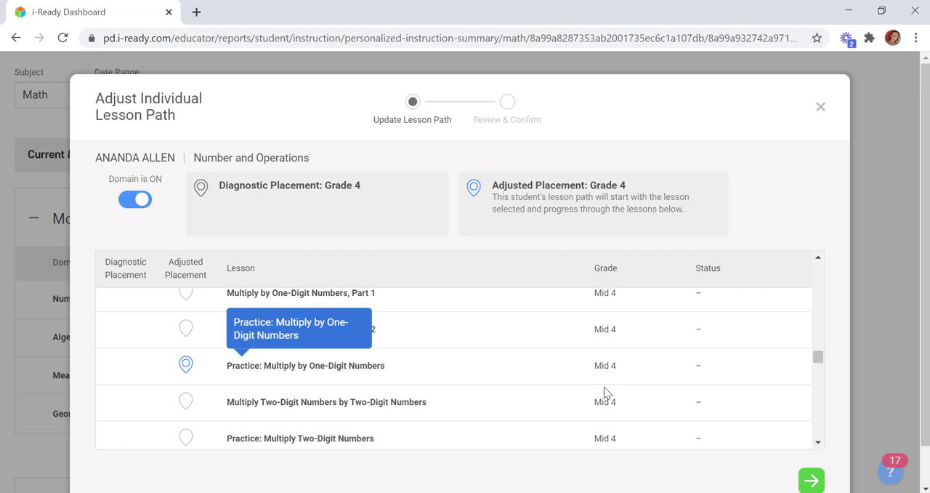
{"action": "scroll", "scroll_direction": "up", "scroll_amount": 3}
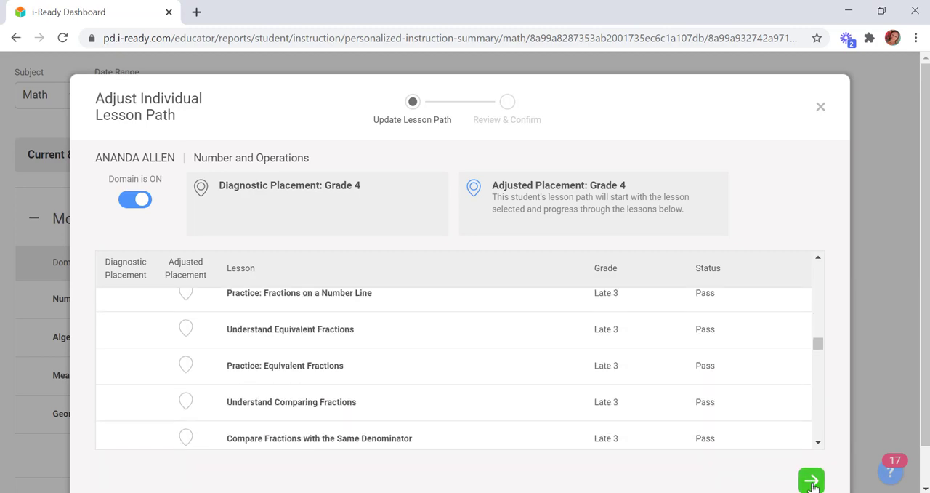
Save the Number and Operations placement, dismiss the notice, and open Geometry's path.
{"action": "left_click", "coordinate": [811, 480]}
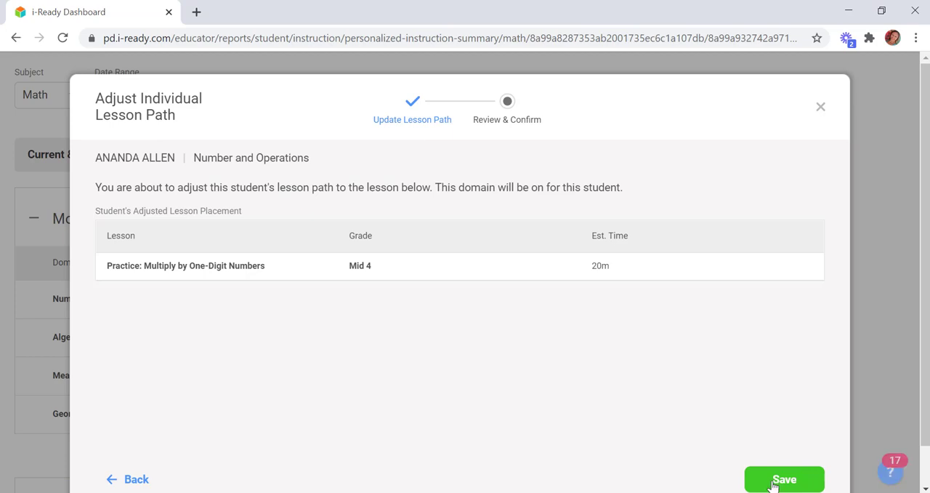
{"action": "left_click", "coordinate": [784, 479]}
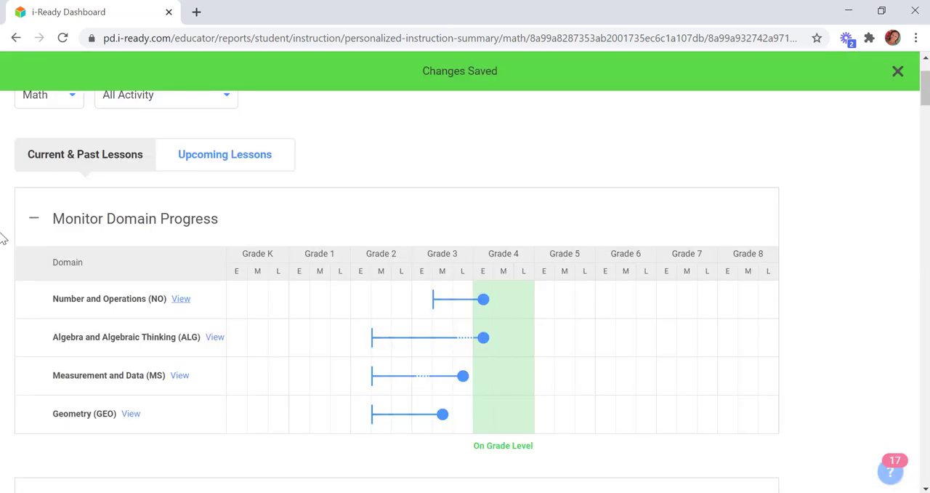
{"action": "mouse_move", "coordinate": [172, 387]}
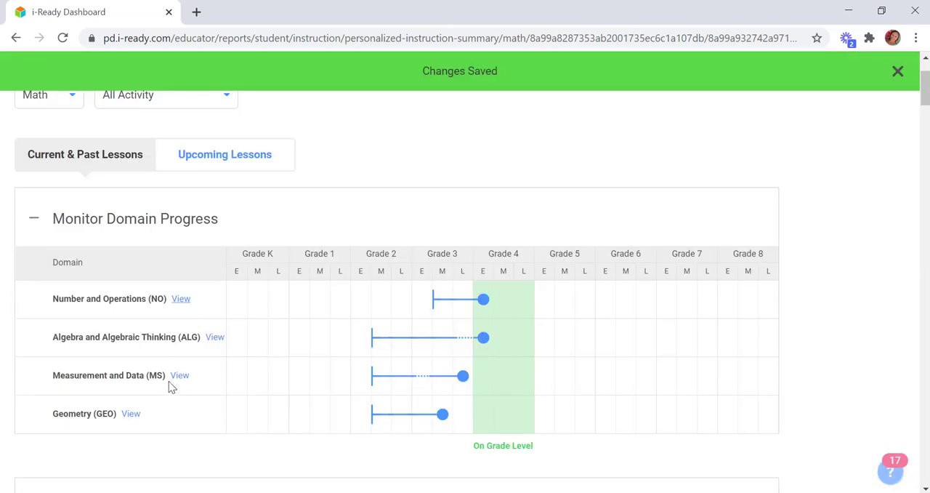
{"action": "left_click", "coordinate": [899, 70]}
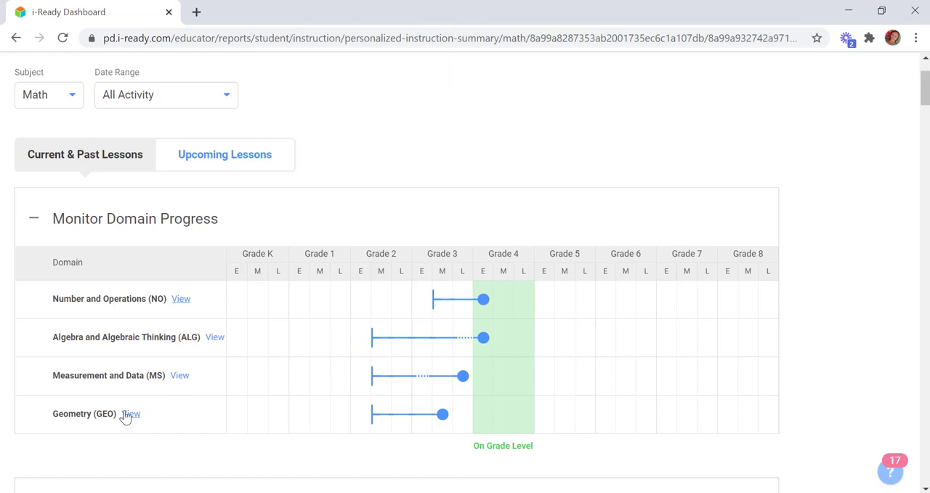
{"action": "left_click", "coordinate": [131, 414]}
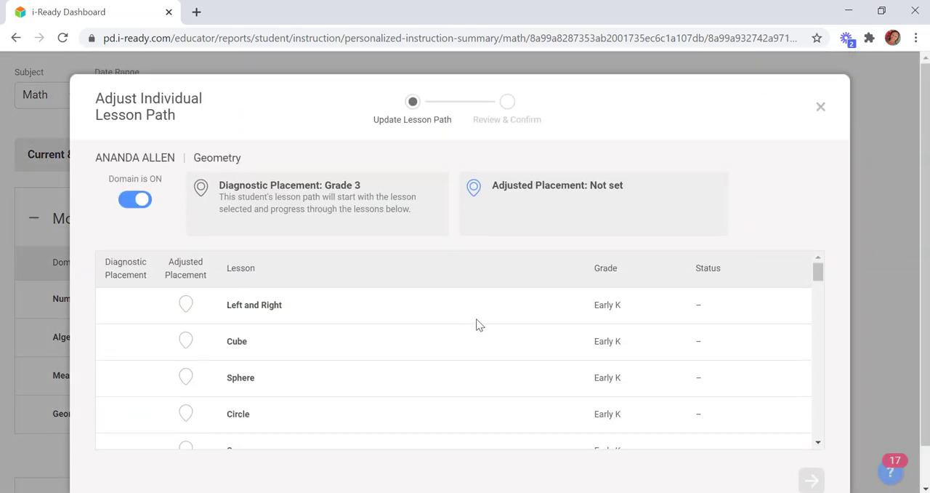
Set Geometry's adjusted placement to Understand Categories of Shapes (Early 3) and save.
{"action": "scroll", "scroll_direction": "down", "scroll_amount": 3}
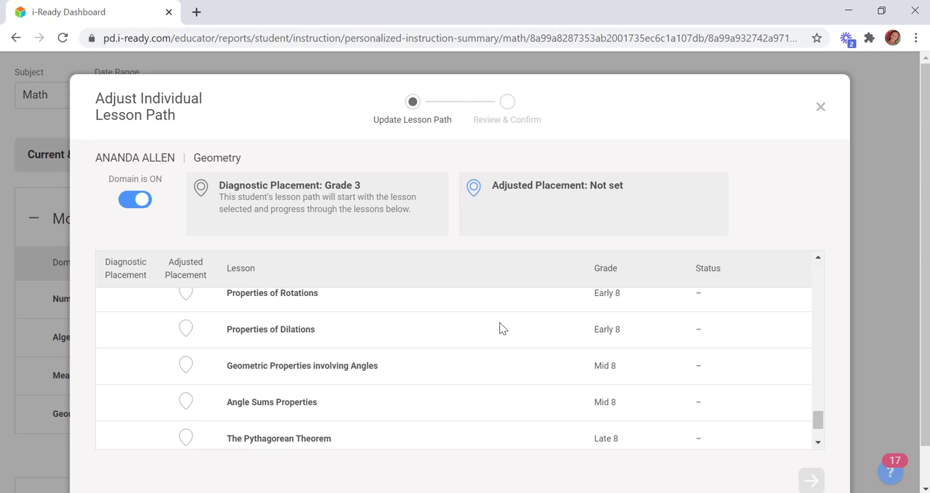
{"action": "scroll", "scroll_direction": "up", "scroll_amount": 3}
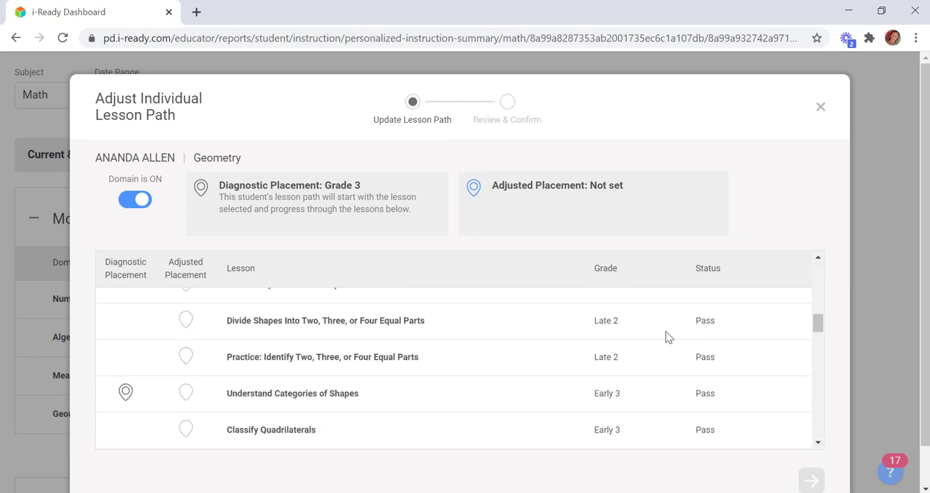
{"action": "scroll", "scroll_direction": "down", "scroll_amount": 3}
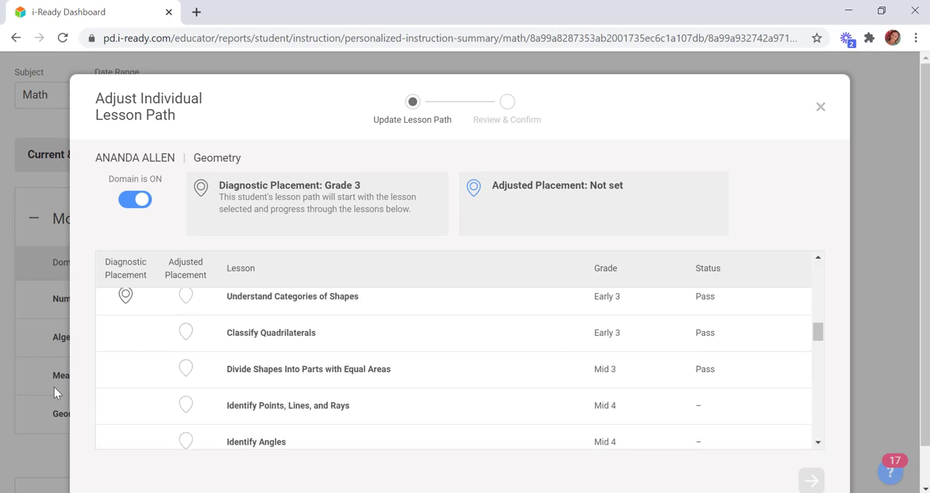
{"action": "mouse_move", "coordinate": [269, 369]}
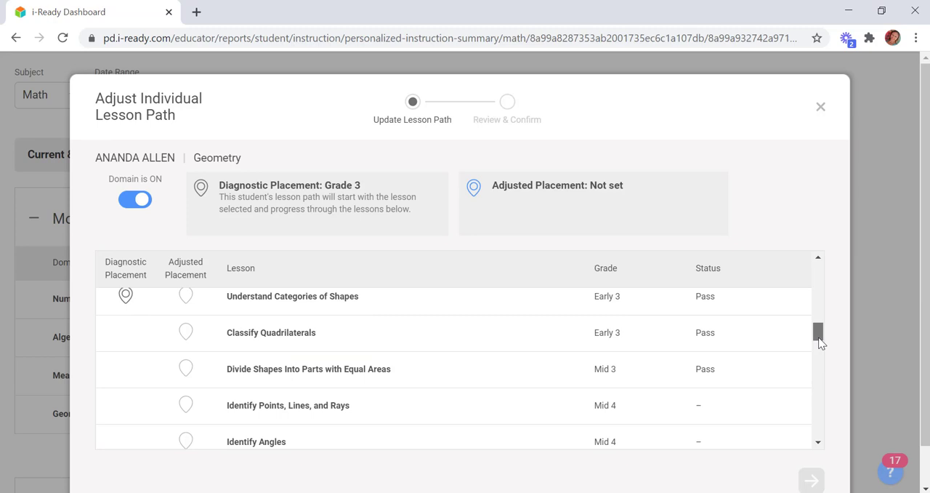
{"action": "scroll", "scroll_direction": "up", "scroll_amount": 3}
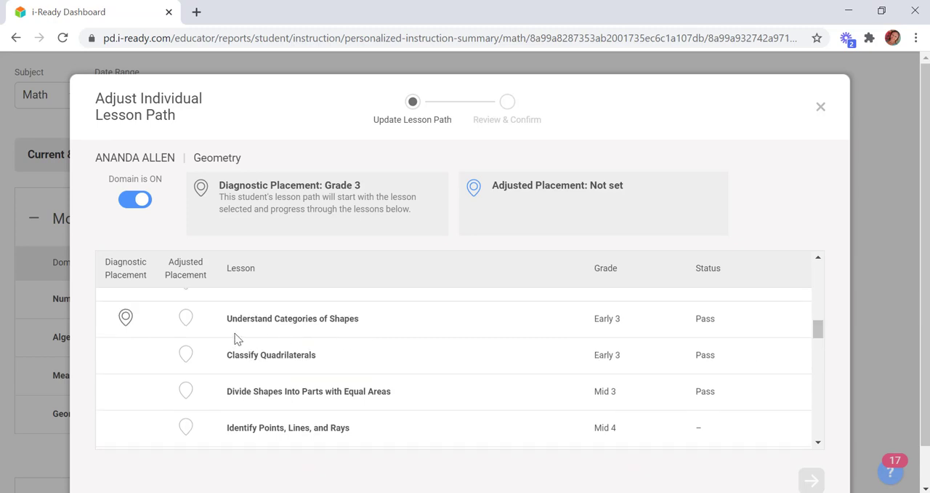
{"action": "left_click", "coordinate": [186, 318]}
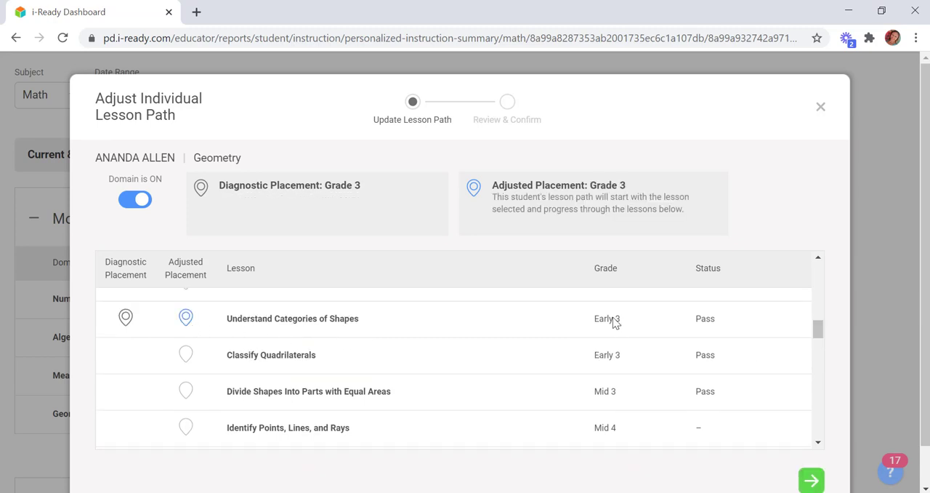
{"action": "mouse_move", "coordinate": [580, 405]}
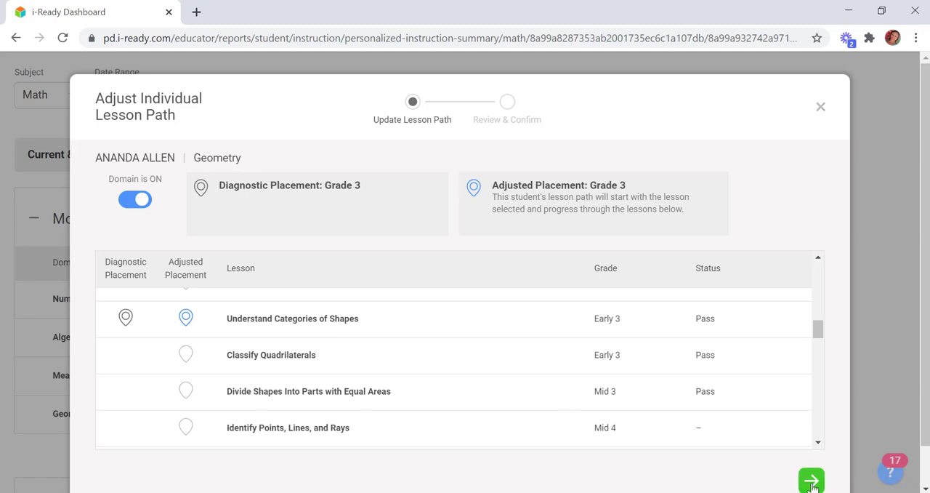
{"action": "left_click", "coordinate": [812, 480]}
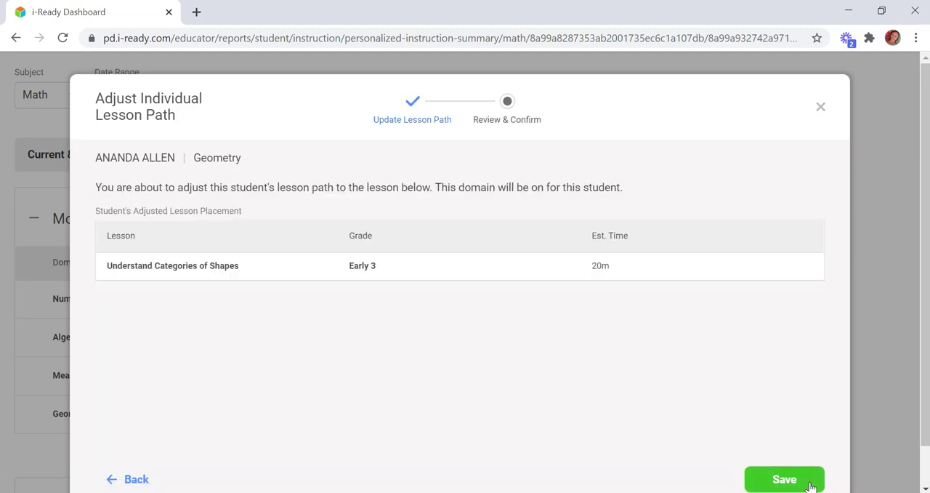
{"action": "left_click", "coordinate": [785, 479]}
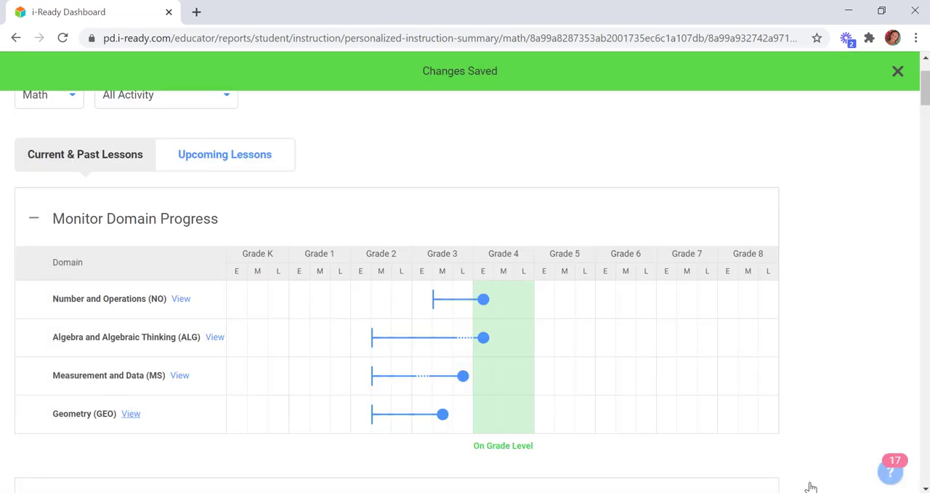
{"action": "mouse_move", "coordinate": [221, 160]}
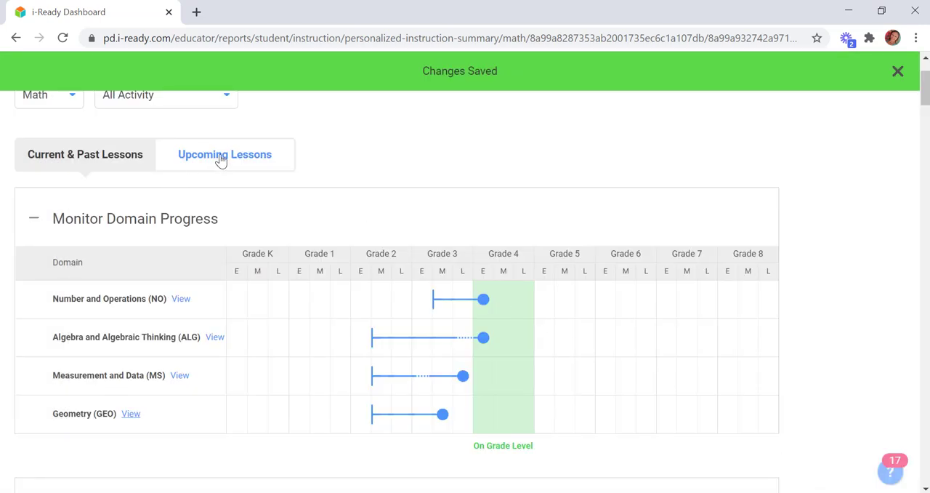
Open Upcoming Lessons and browse the list showing Understand Categories of Shapes second.
{"action": "left_click", "coordinate": [224, 155]}
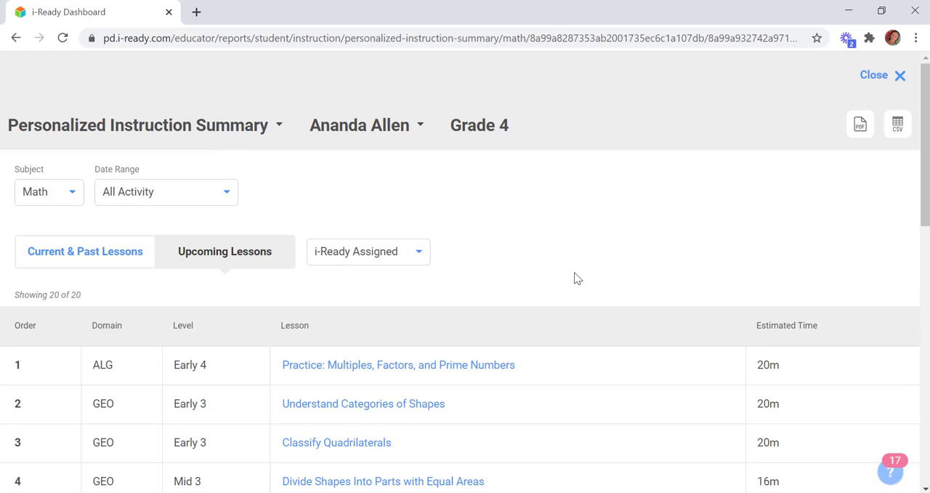
{"action": "mouse_move", "coordinate": [226, 390]}
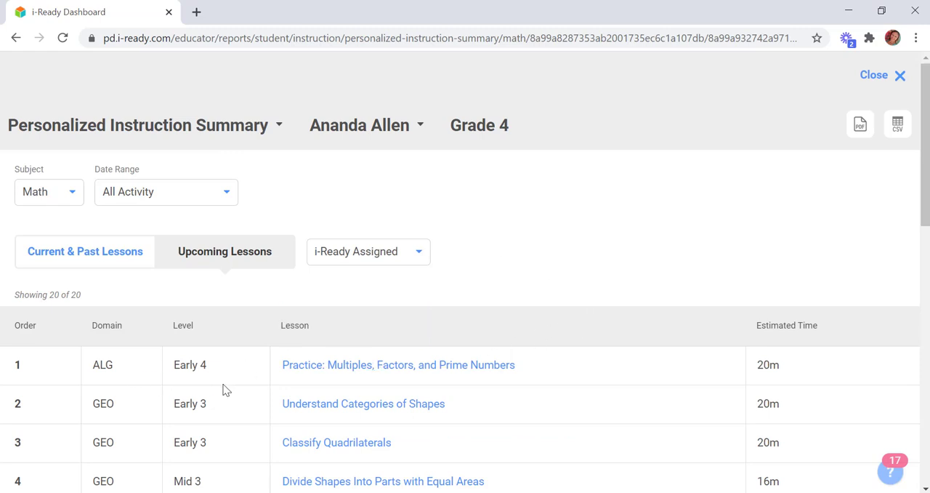
{"action": "mouse_move", "coordinate": [264, 441]}
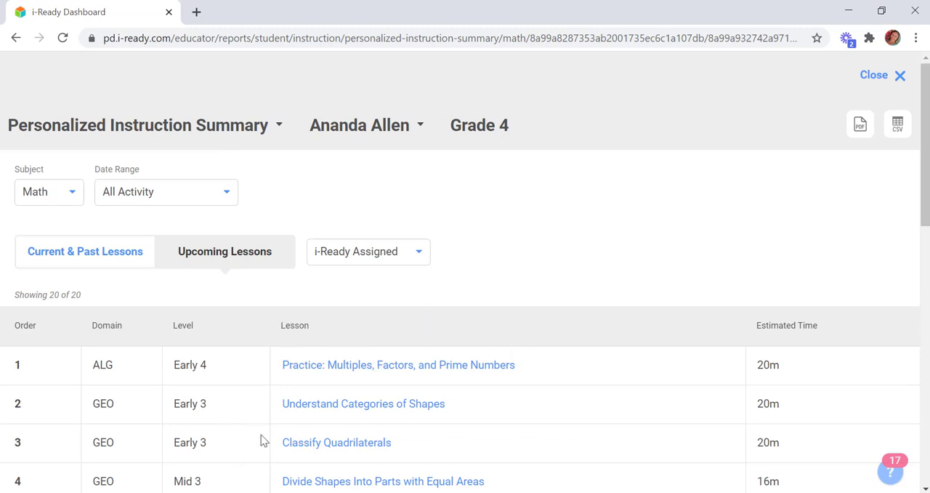
{"action": "scroll", "scroll_direction": "down", "scroll_amount": 3}
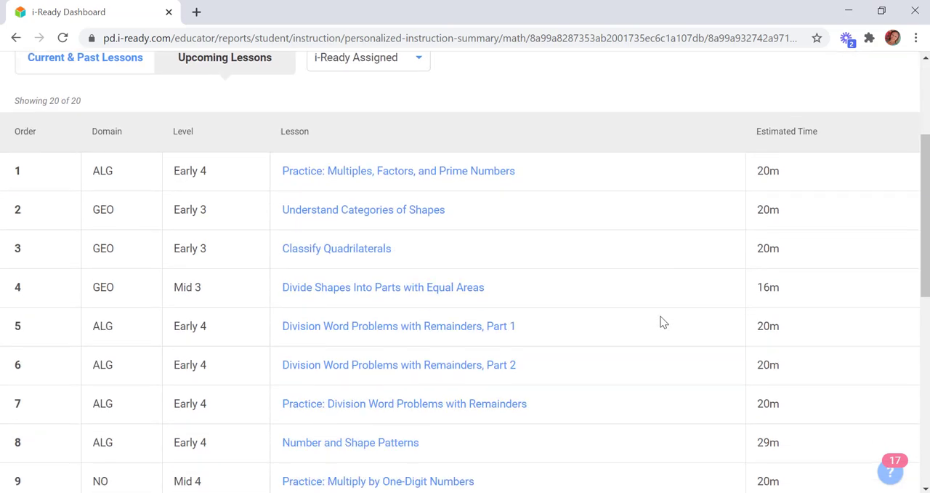
{"action": "scroll", "scroll_direction": "up", "scroll_amount": 3}
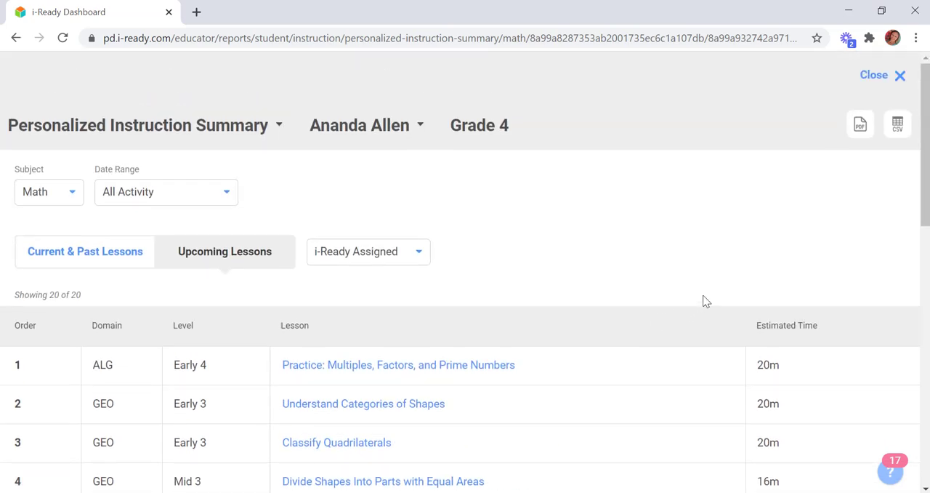